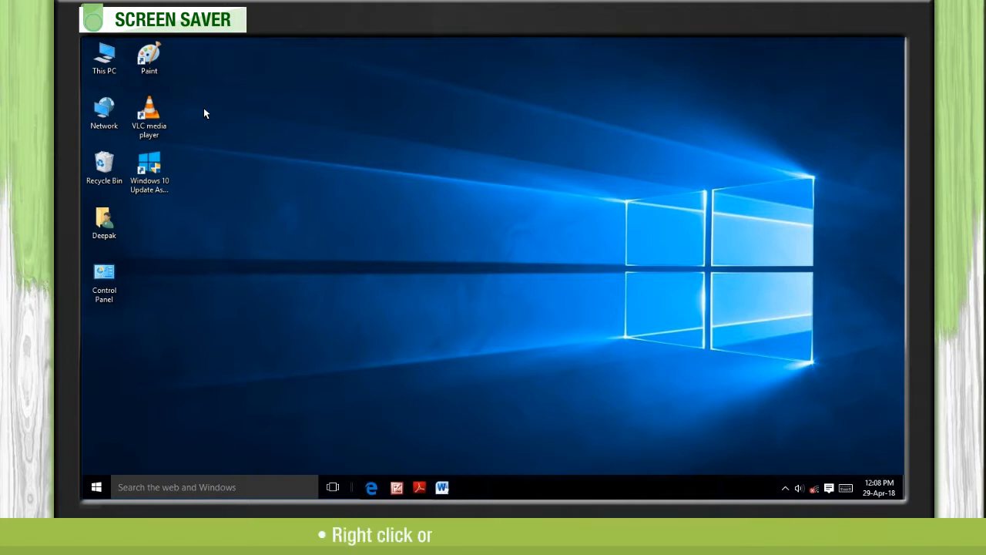
- Right-click an empty spot on the desktop to show its shortcut menu
right_click(341, 160)
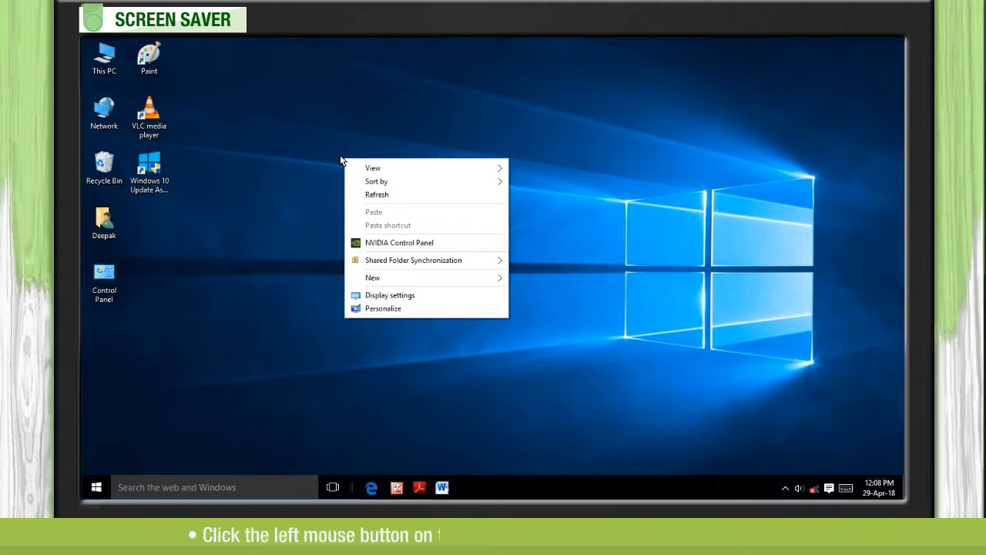
mouse_move(382, 308)
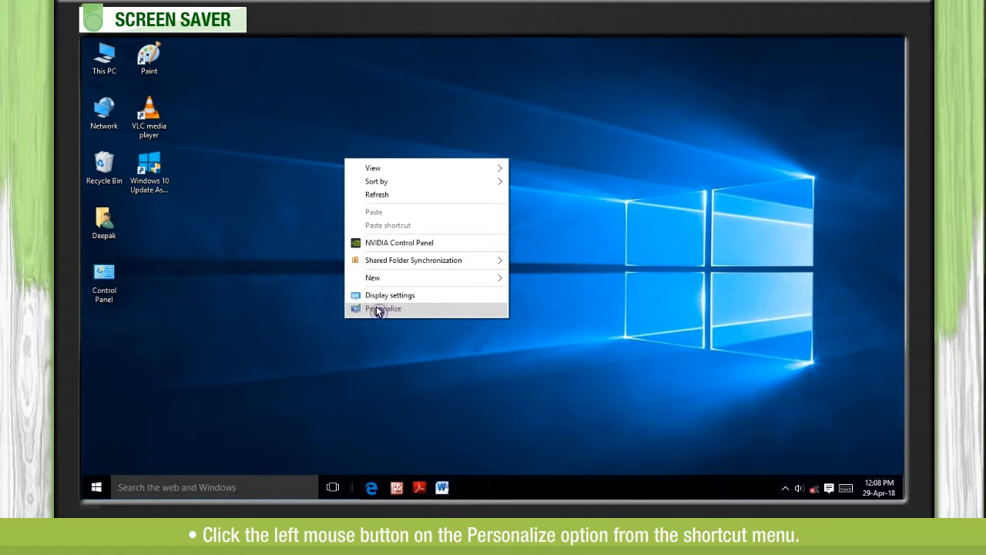
- Go through Personalize and Lock screen to Screen saver settings, showing Bubbles with a 1-minute wait
click(383, 308)
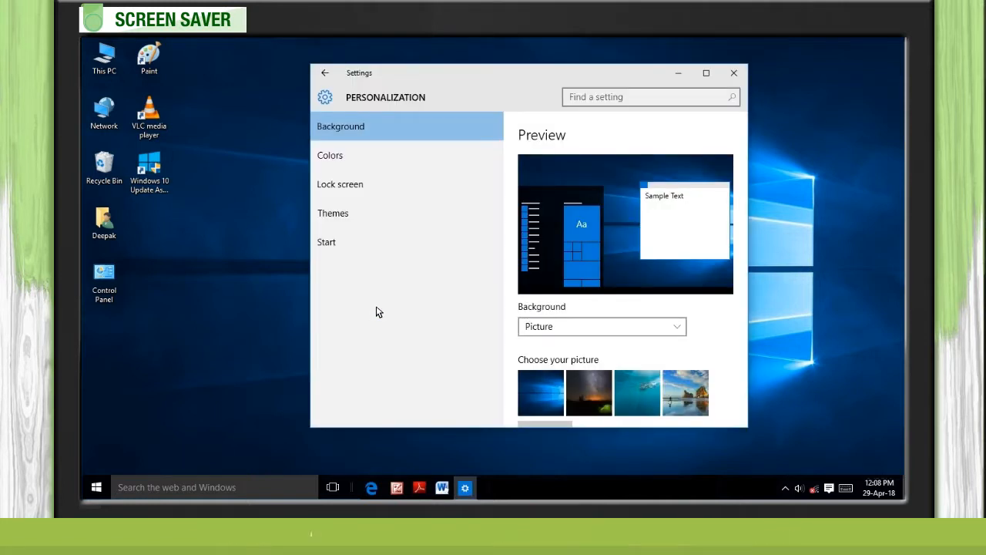
click(340, 183)
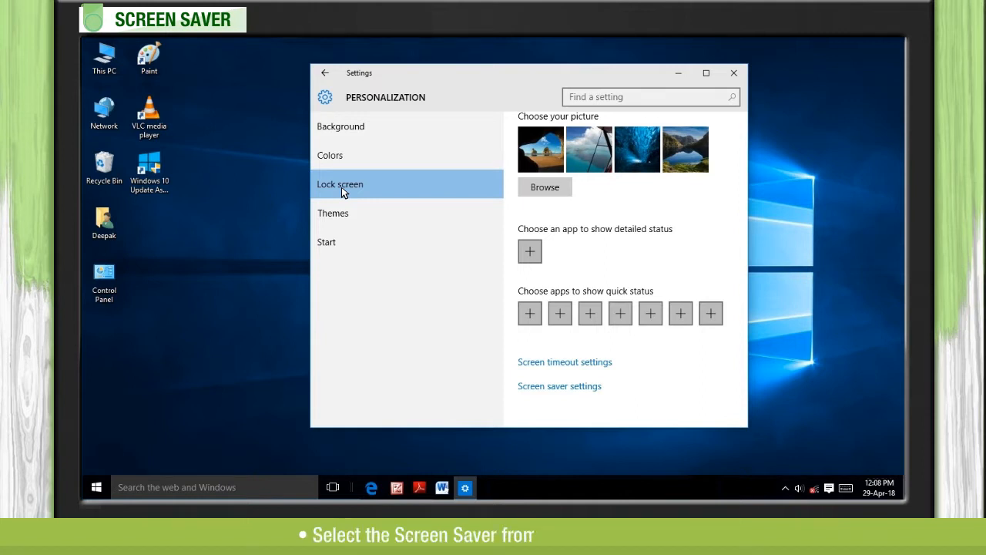
mouse_move(559, 386)
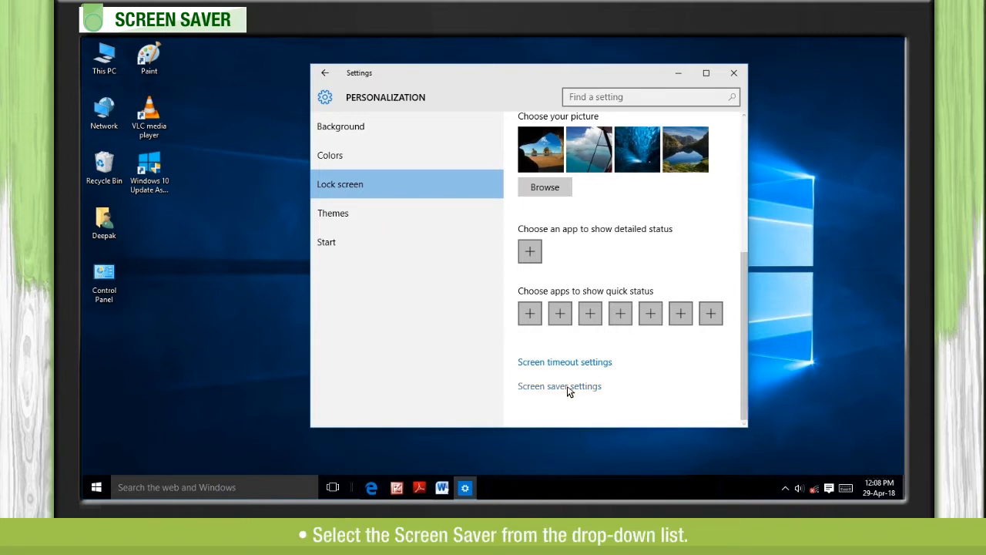
click(560, 386)
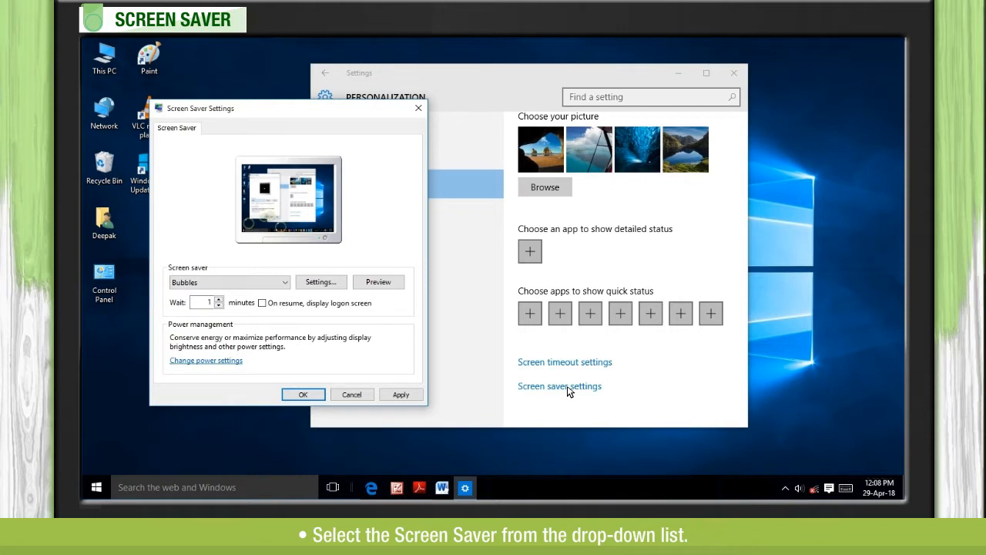